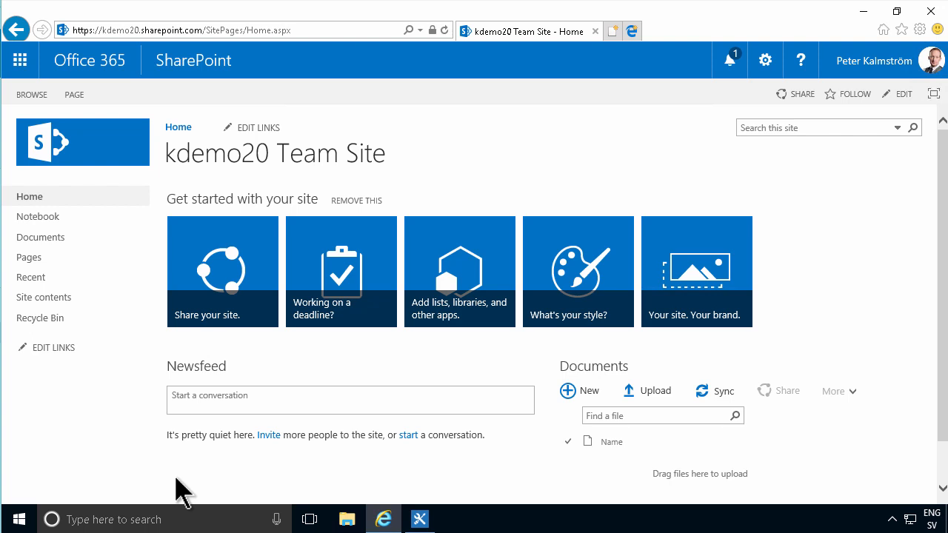
pyautogui.moveTo(222, 494)
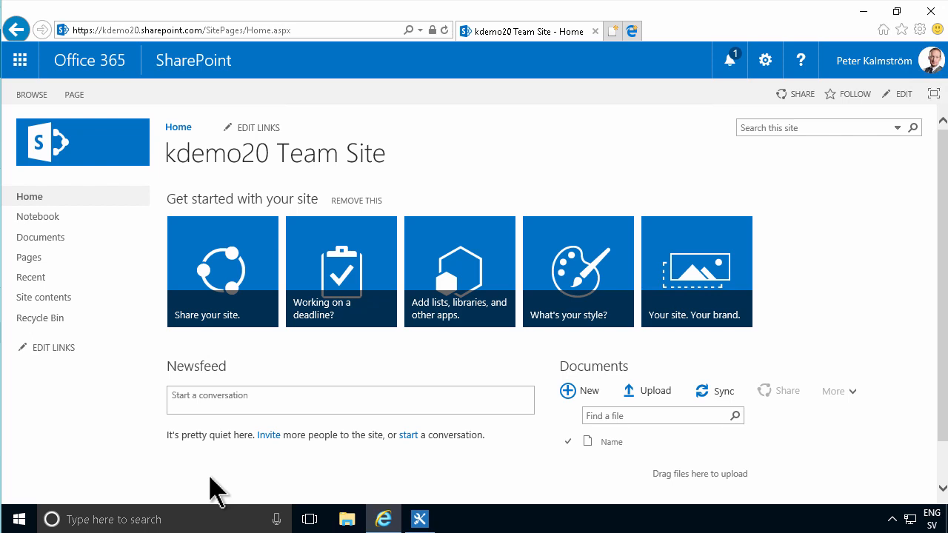
pyautogui.moveTo(421, 518)
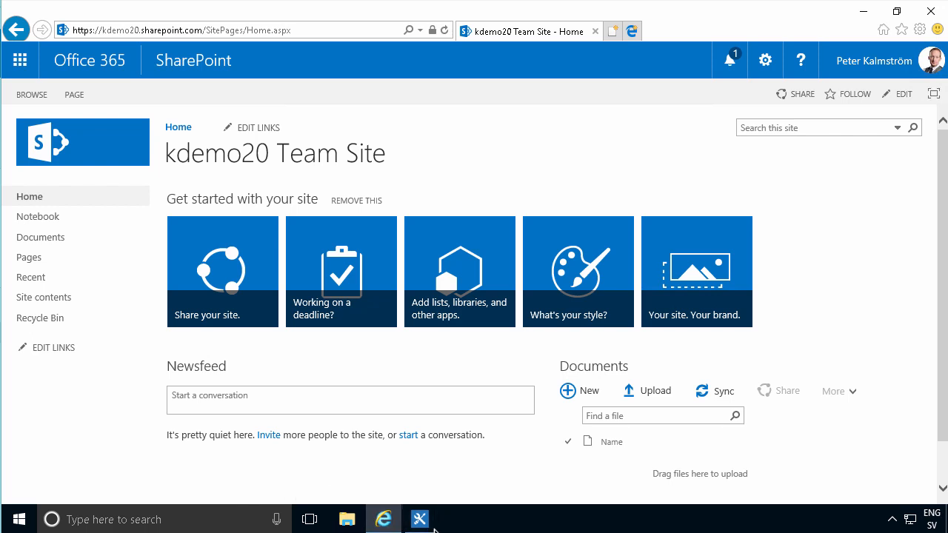
# - Create a new list workflow named test for the Documents library
pyautogui.click(419, 518)
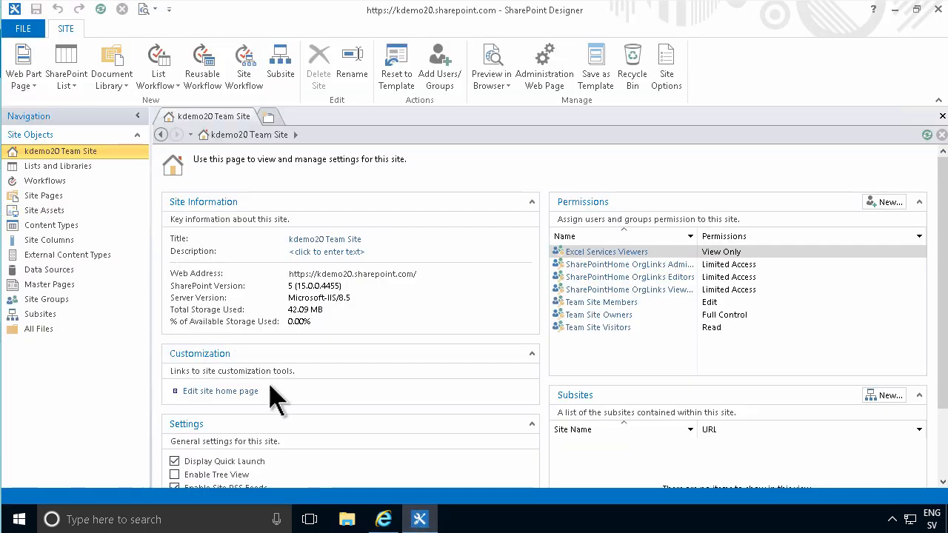
pyautogui.moveTo(44, 181)
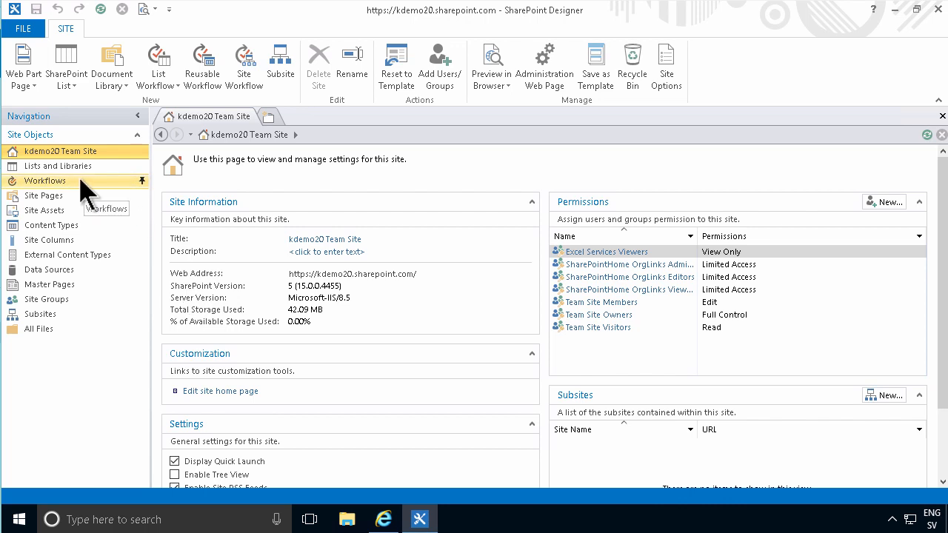
pyautogui.click(44, 180)
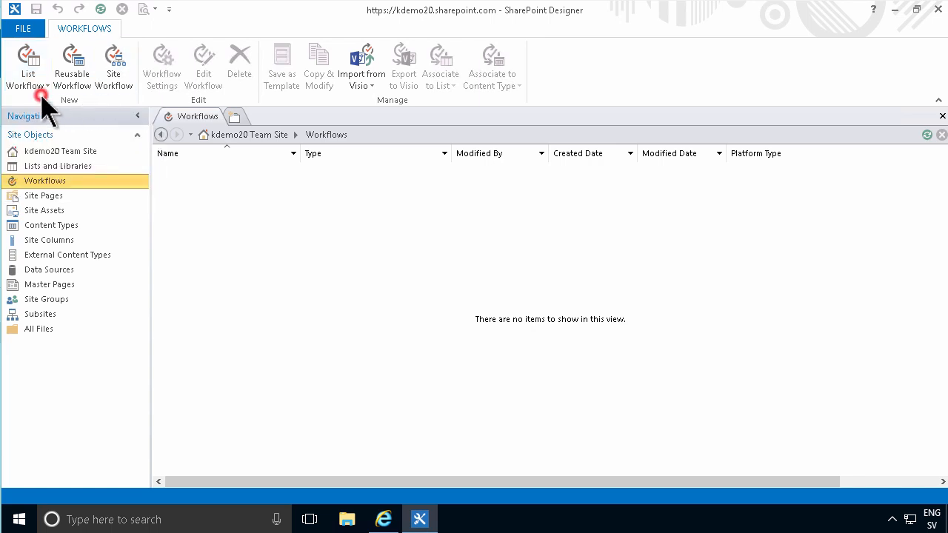
pyautogui.click(29, 66)
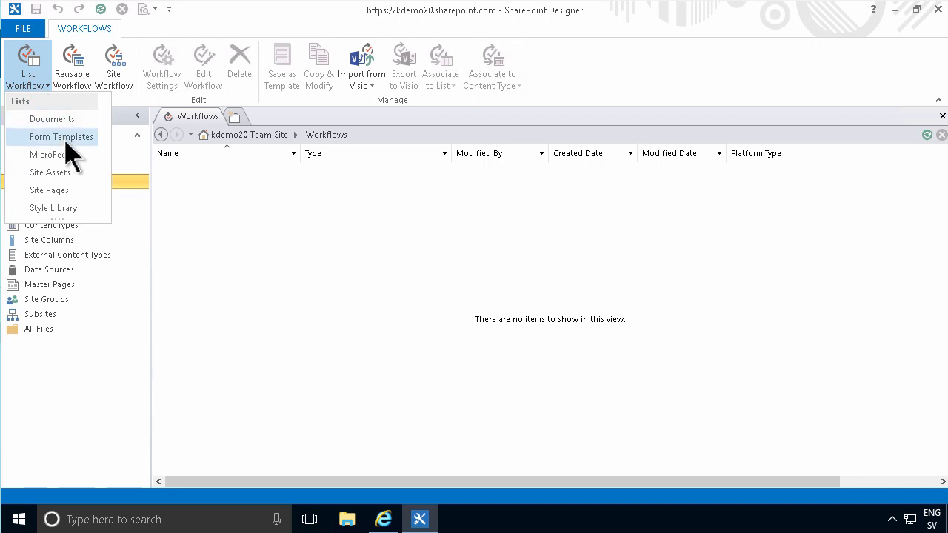
pyautogui.click(52, 119)
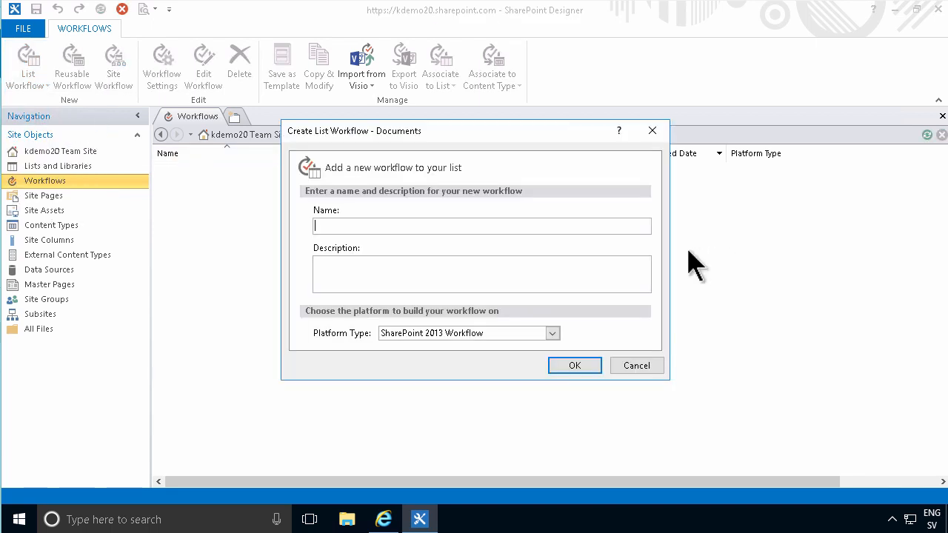
pyautogui.write('test')
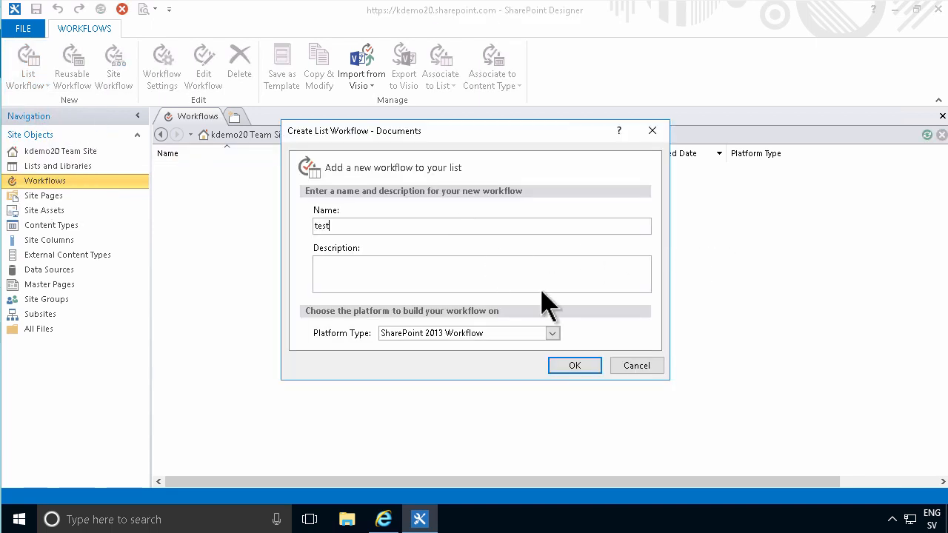
pyautogui.click(575, 364)
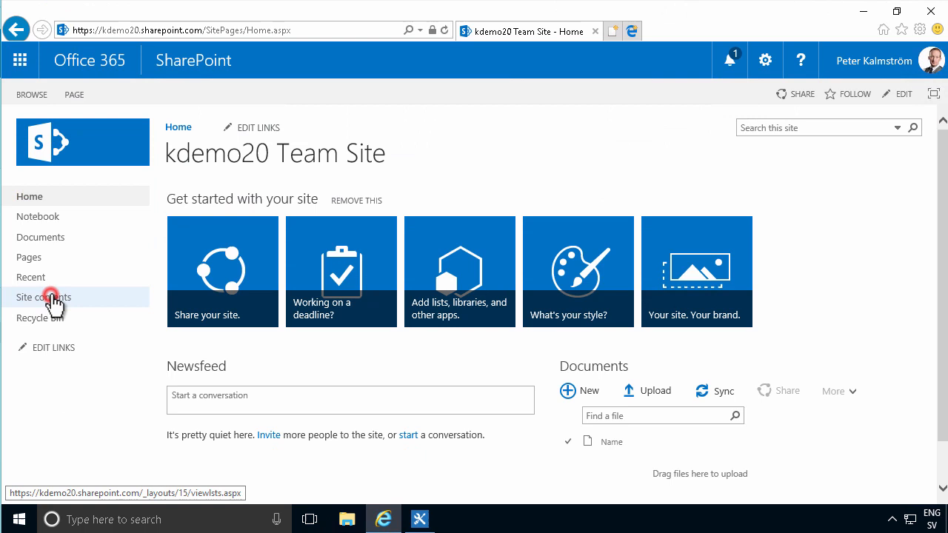
# - View the kdemo20 Team Site's contents in the browser
pyautogui.click(43, 296)
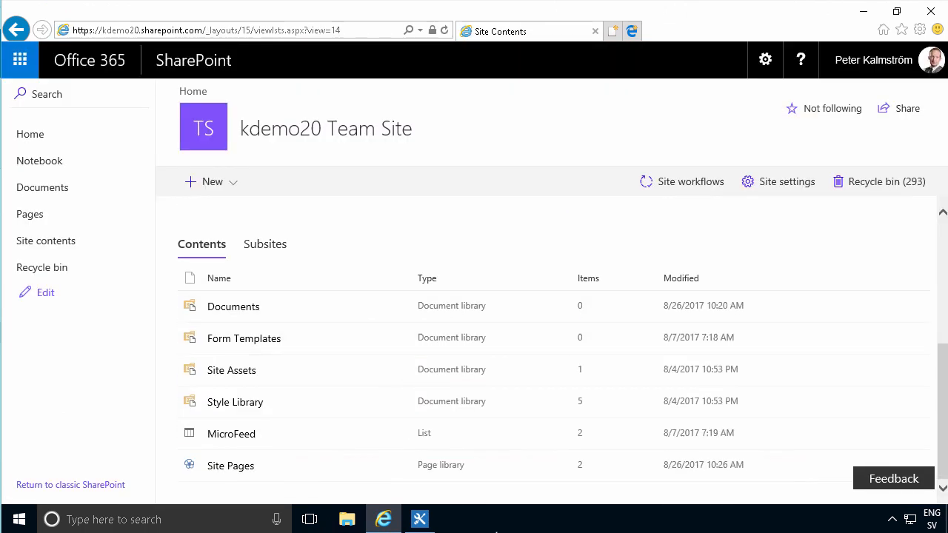
# - Set Stage 1's transition to Go to End of Workflow and publish the test workflow
pyautogui.click(419, 518)
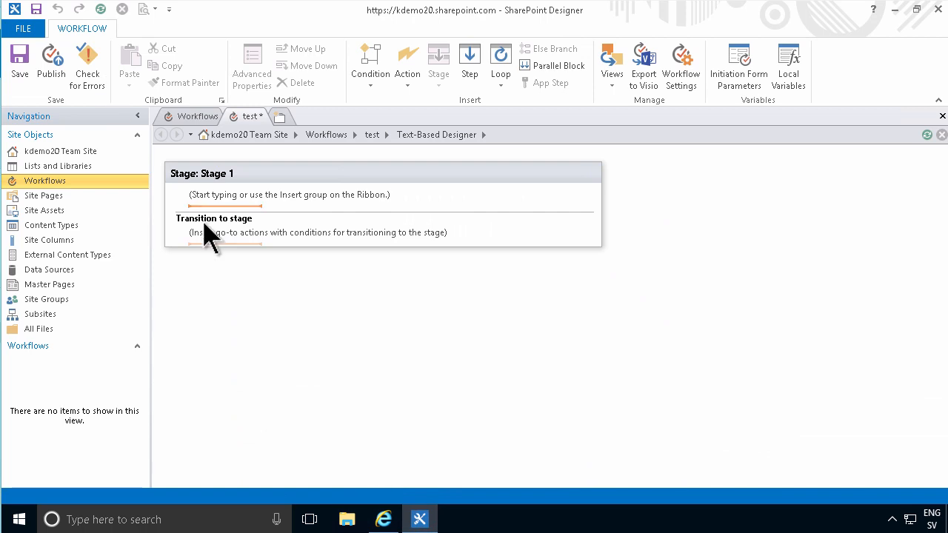
pyautogui.write('go')
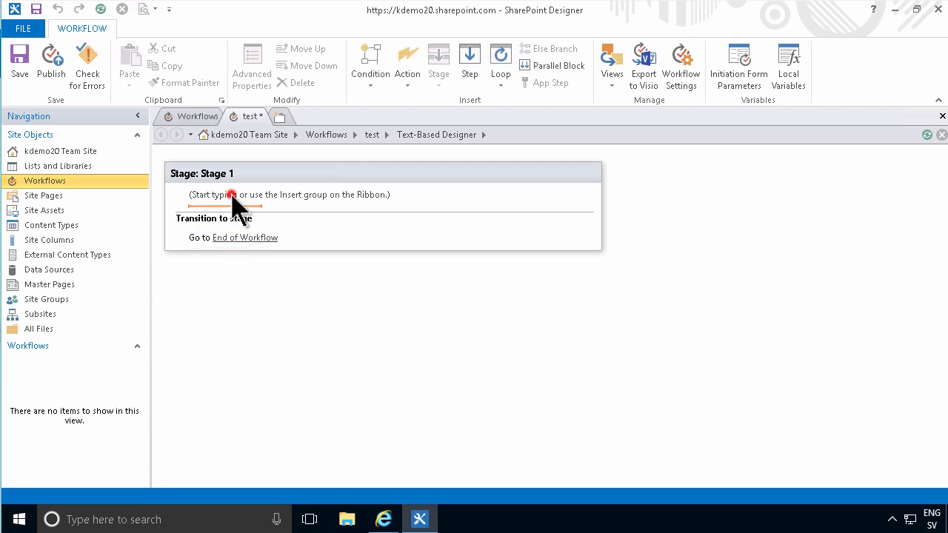
pyautogui.click(231, 195)
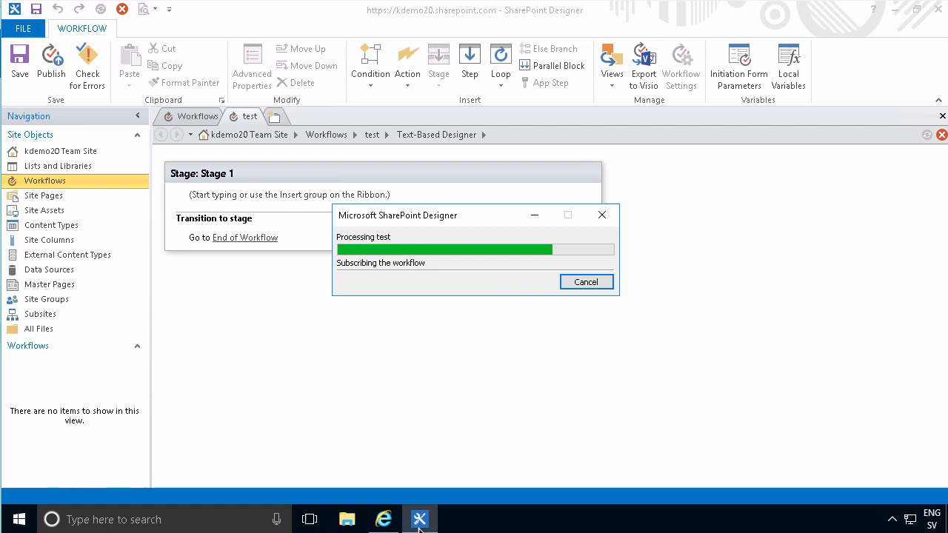
pyautogui.moveTo(382, 518)
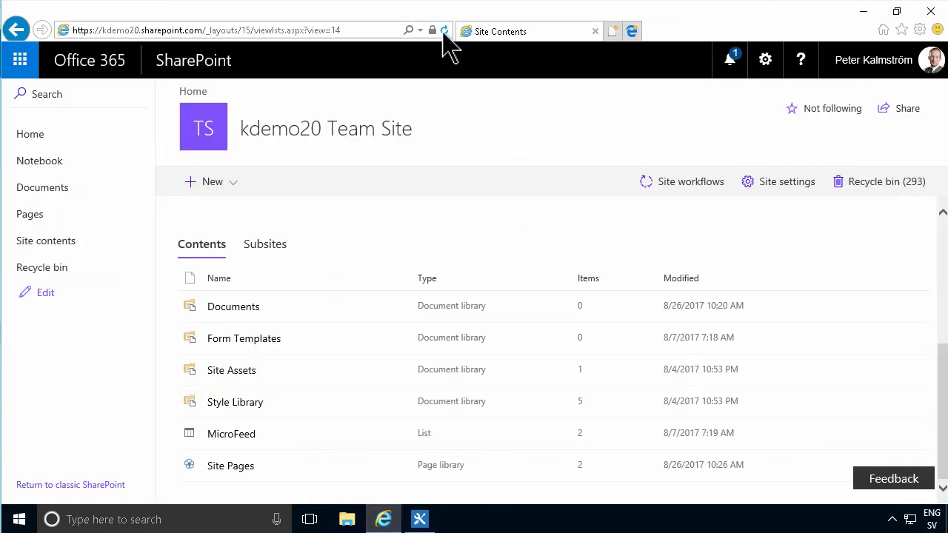
# - Reload site contents to reveal the new Workflow Tasks list, then return to SharePoint Designer
pyautogui.click(444, 30)
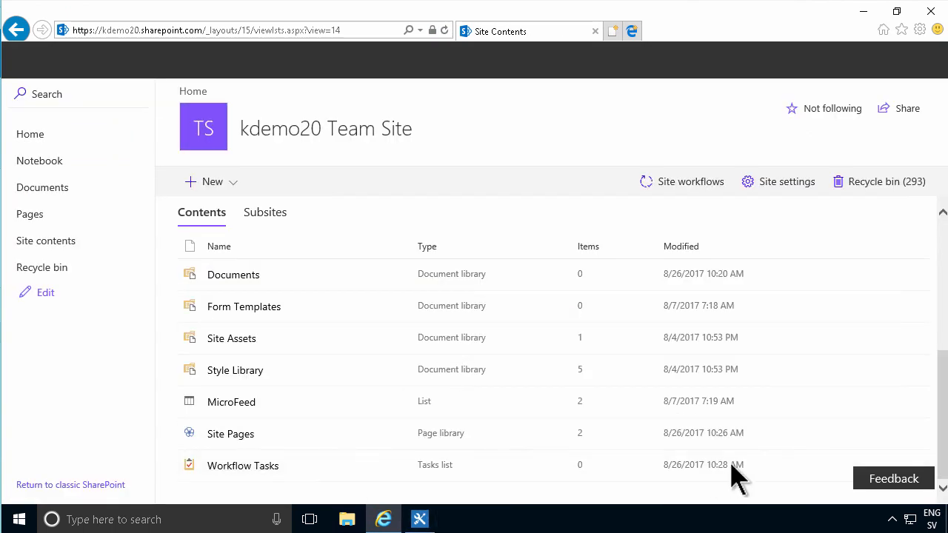
pyautogui.click(419, 518)
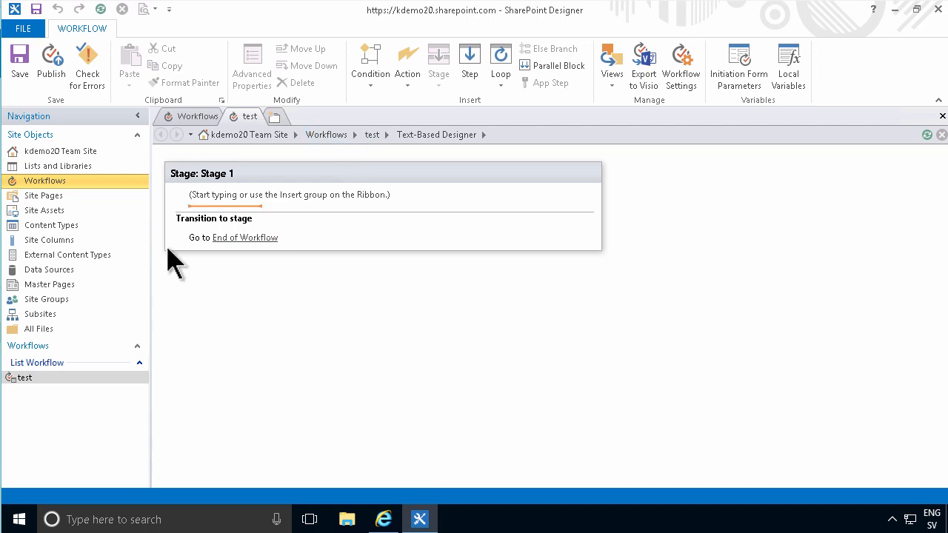
# - Mark the Workflow Tasks list as Hide from browser in its Lists and Libraries settings
pyautogui.click(56, 166)
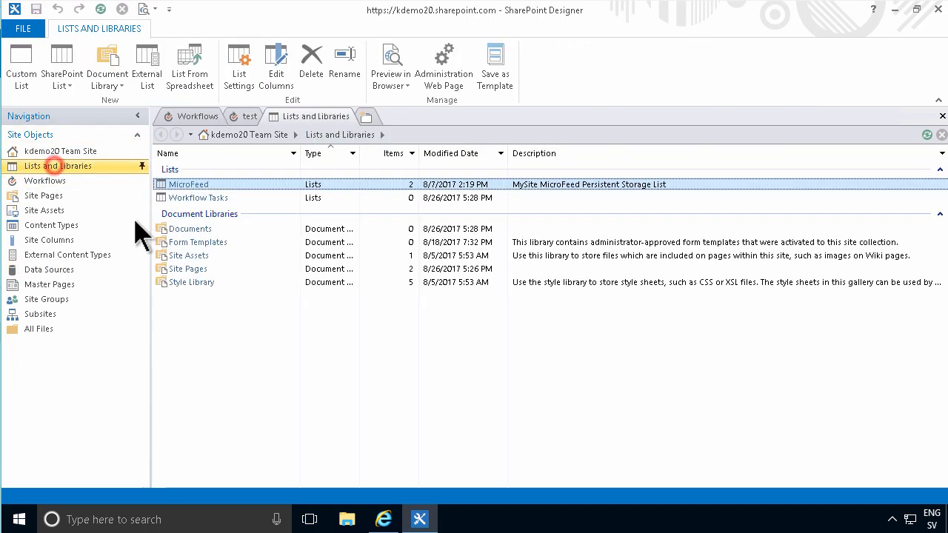
pyautogui.click(199, 198)
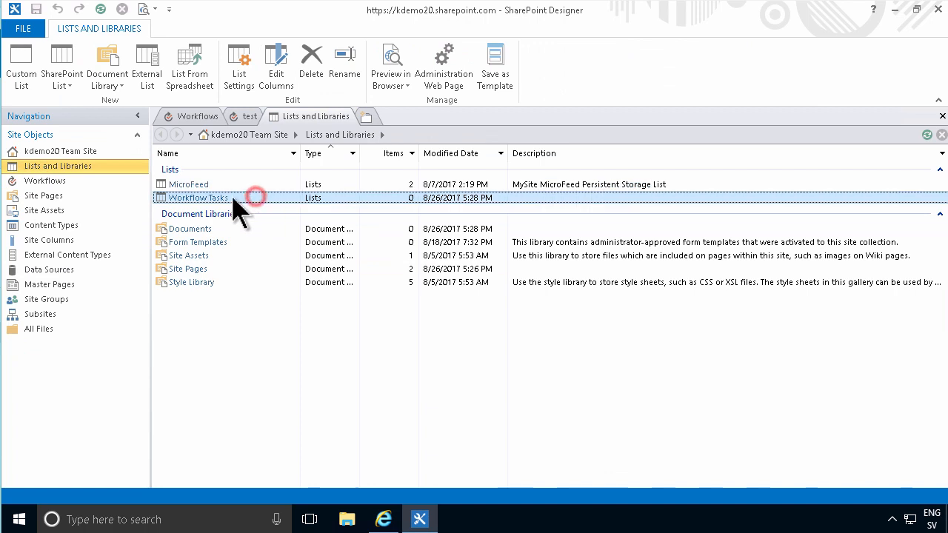
pyautogui.doubleClick(198, 199)
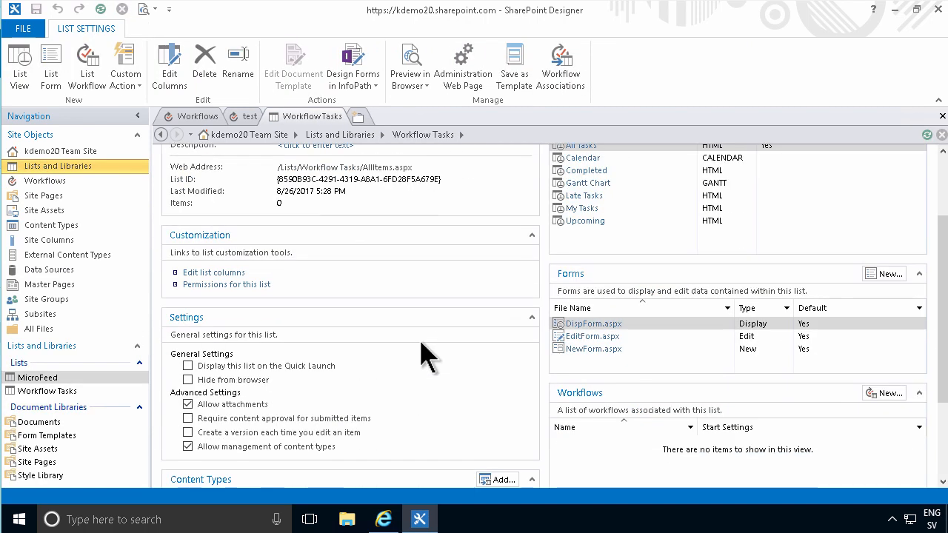
pyautogui.scroll(-3)
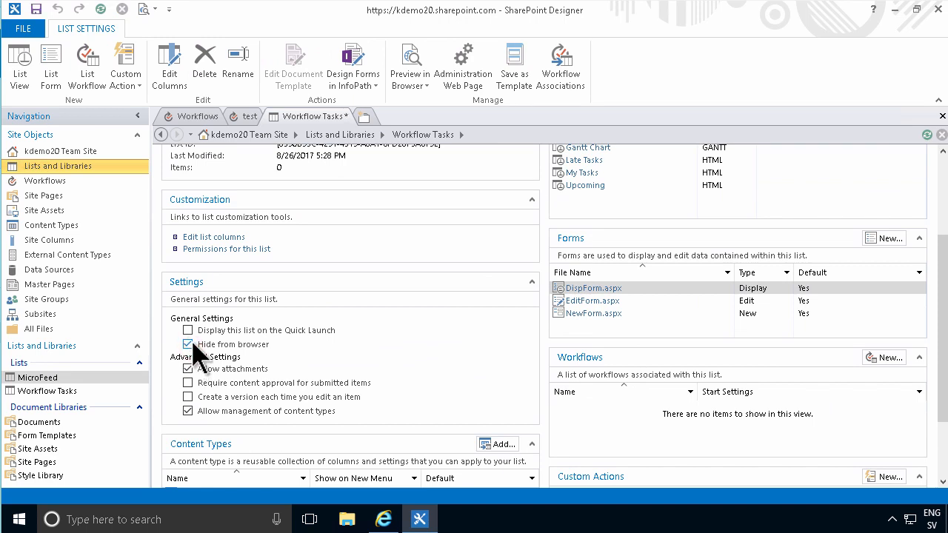
pyautogui.click(186, 343)
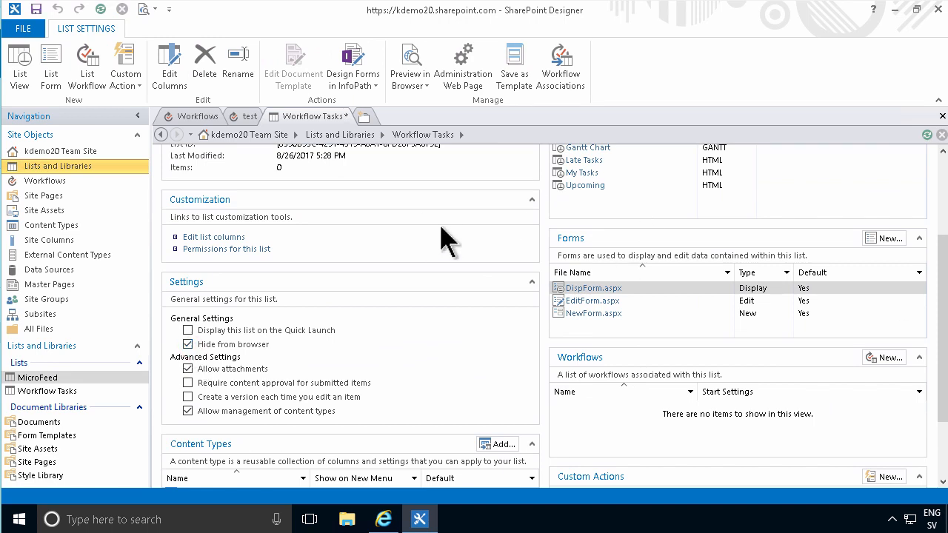
pyautogui.moveTo(363, 334)
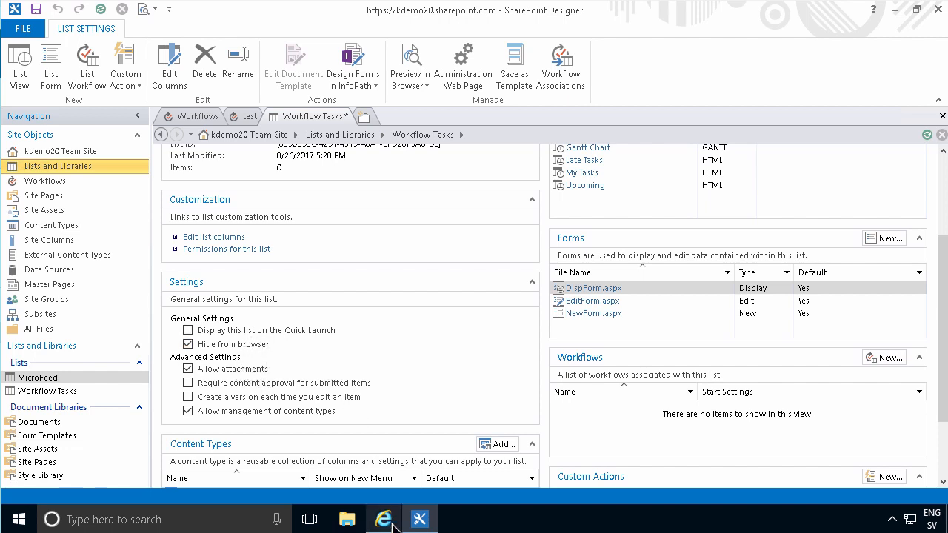
pyautogui.moveTo(50, 66)
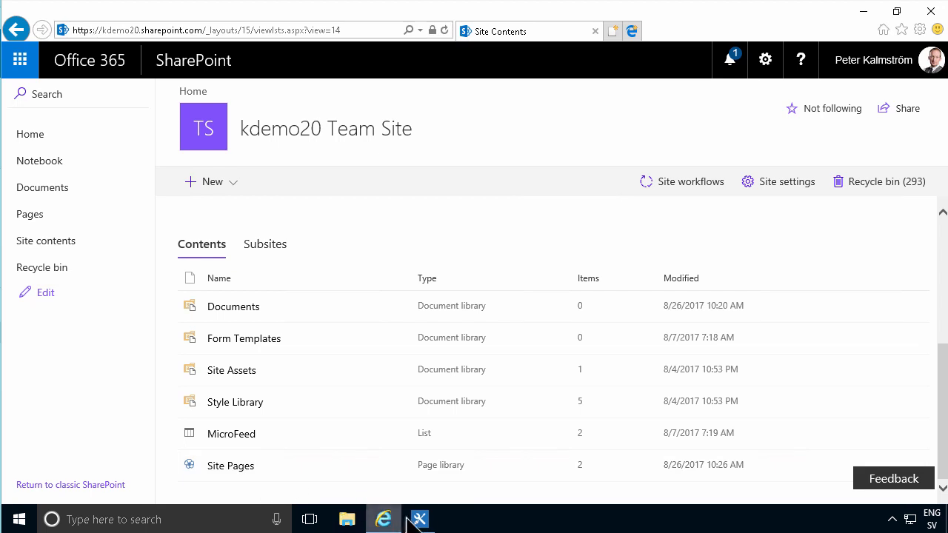
# - Return to SharePoint Designer after confirming Workflow Tasks is gone from site contents
pyautogui.click(419, 518)
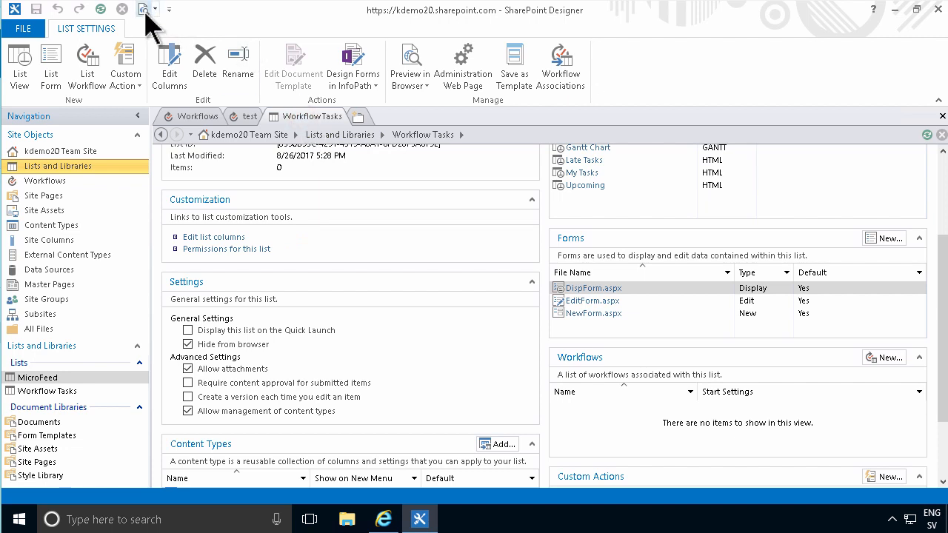
pyautogui.moveTo(142, 8)
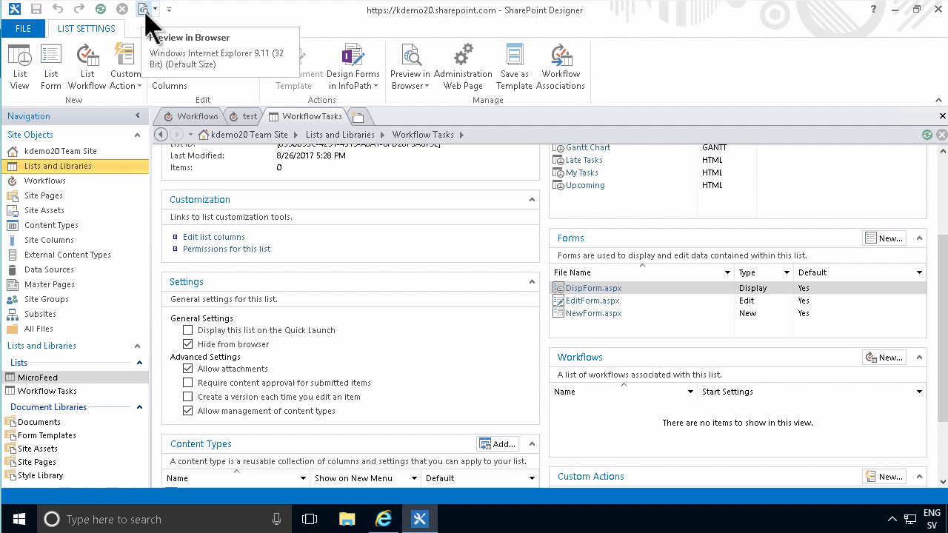
pyautogui.click(142, 9)
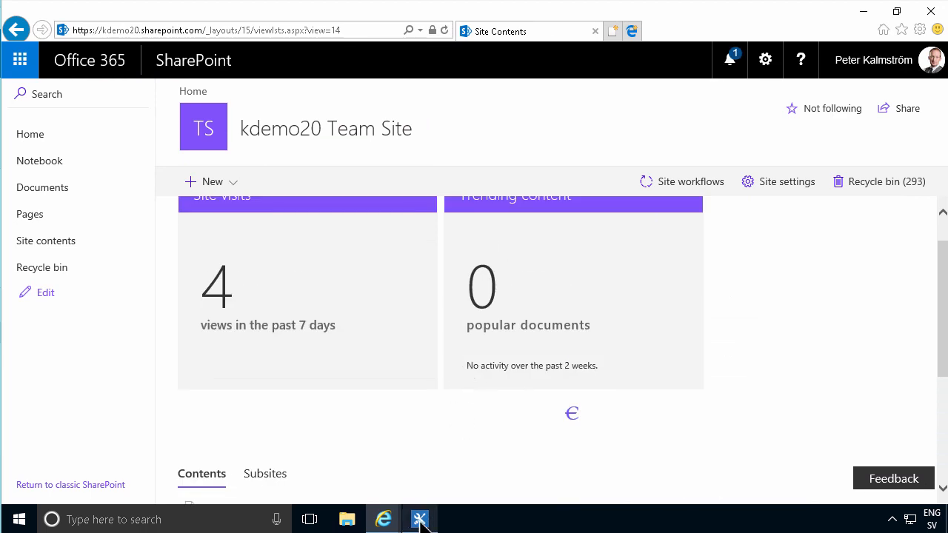
pyautogui.click(419, 519)
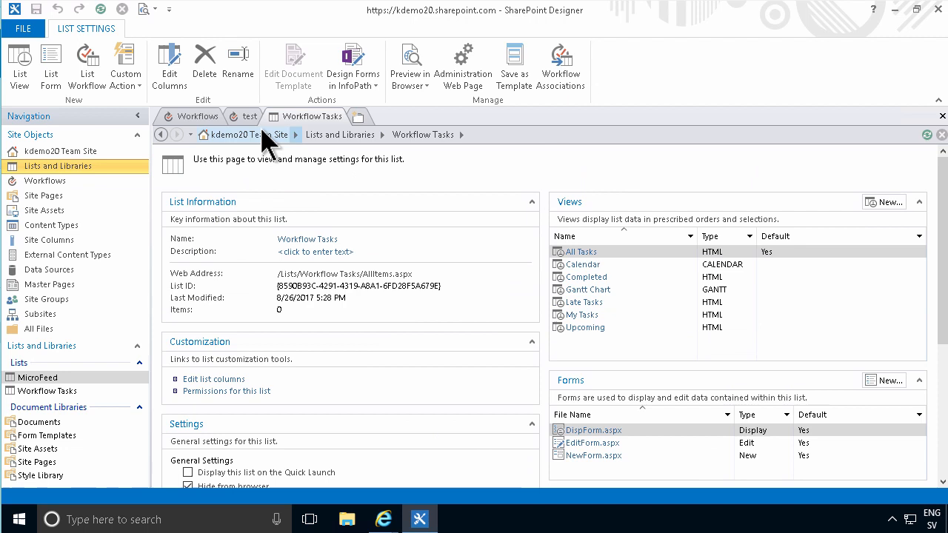
# - Check the test workflow's Task List is Workflow Tasks, then show Lists and Libraries
pyautogui.click(249, 116)
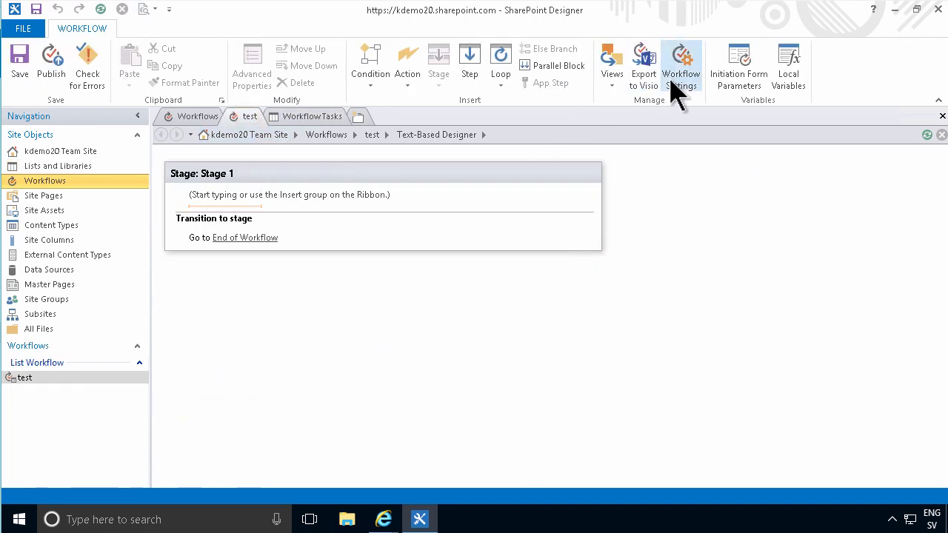
pyautogui.moveTo(643, 62)
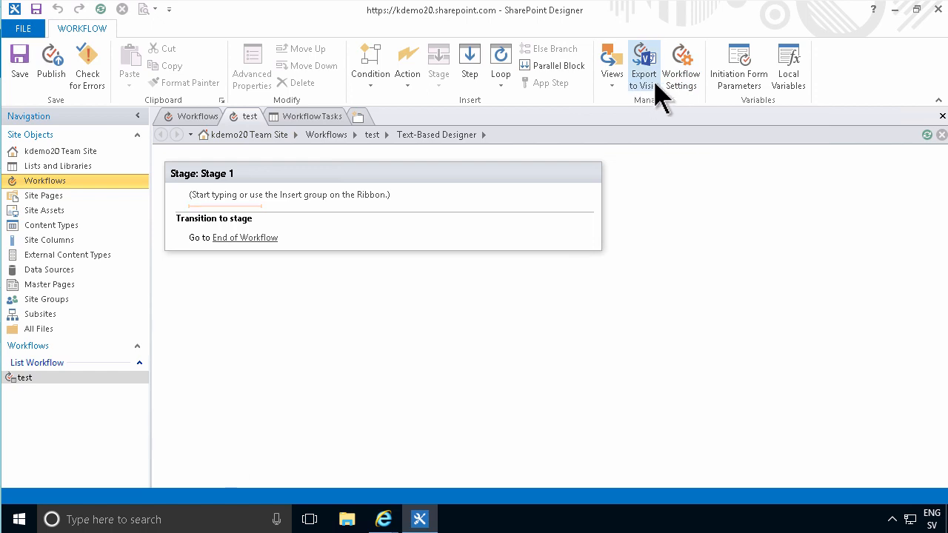
pyautogui.moveTo(682, 66)
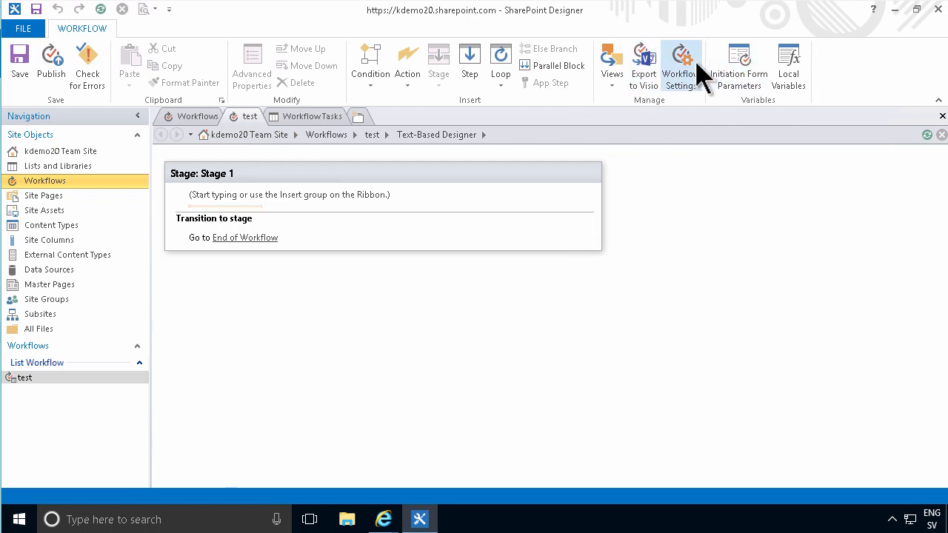
pyautogui.moveTo(681, 66)
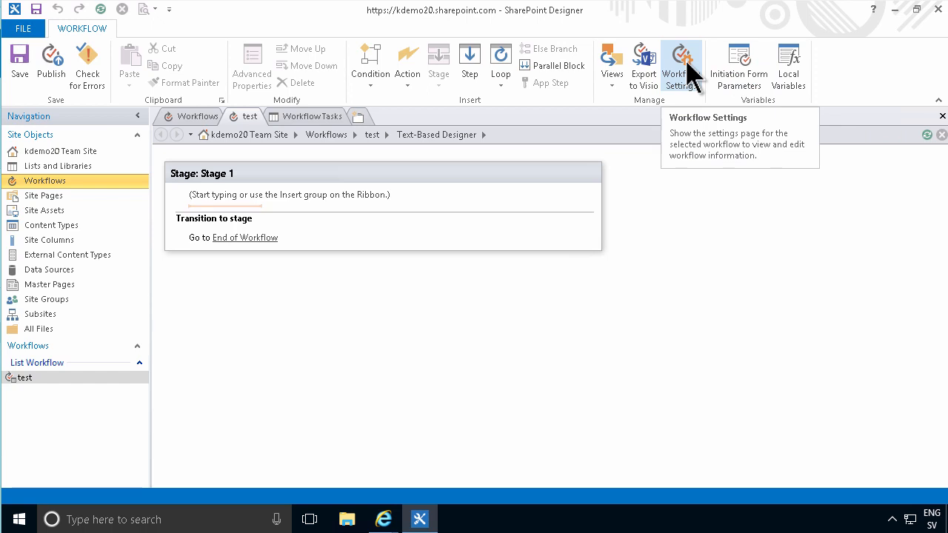
pyautogui.click(681, 62)
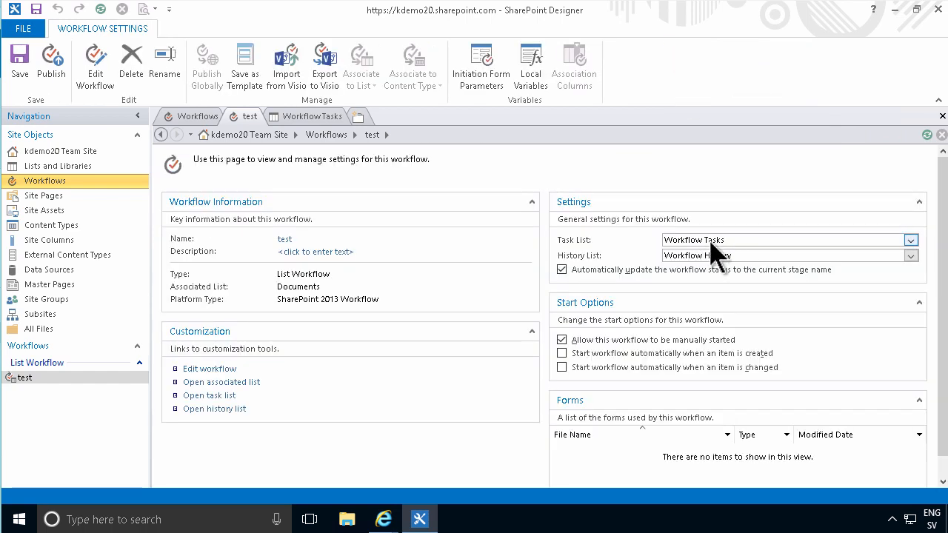
pyautogui.click(909, 240)
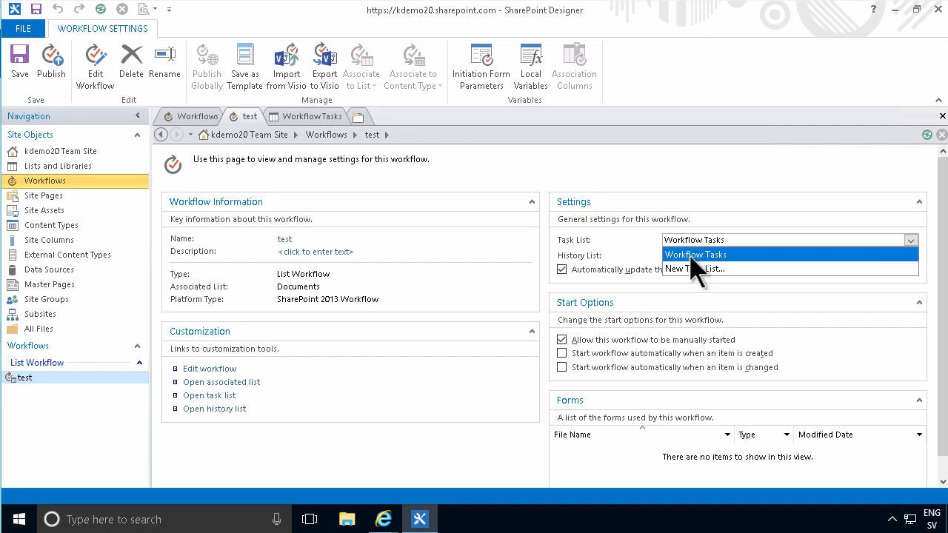
pyautogui.moveTo(713, 268)
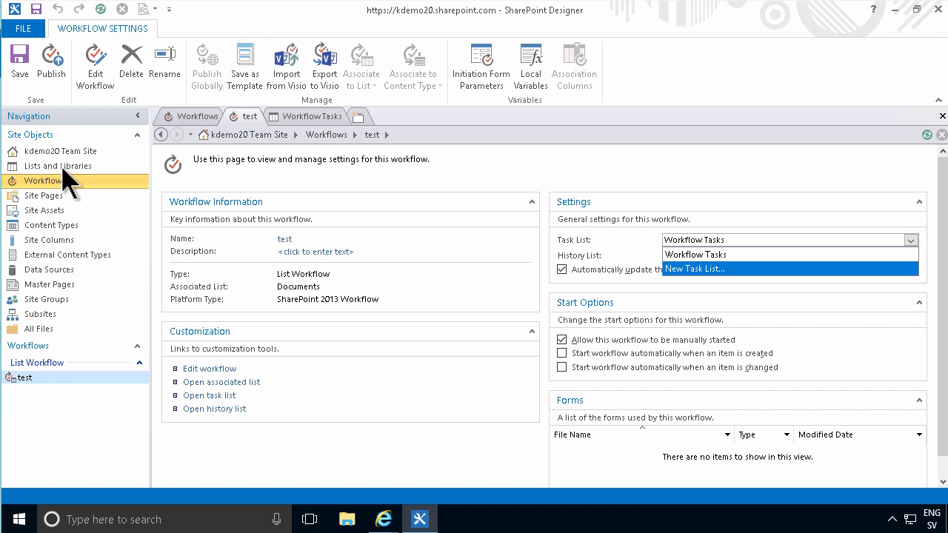
pyautogui.click(53, 166)
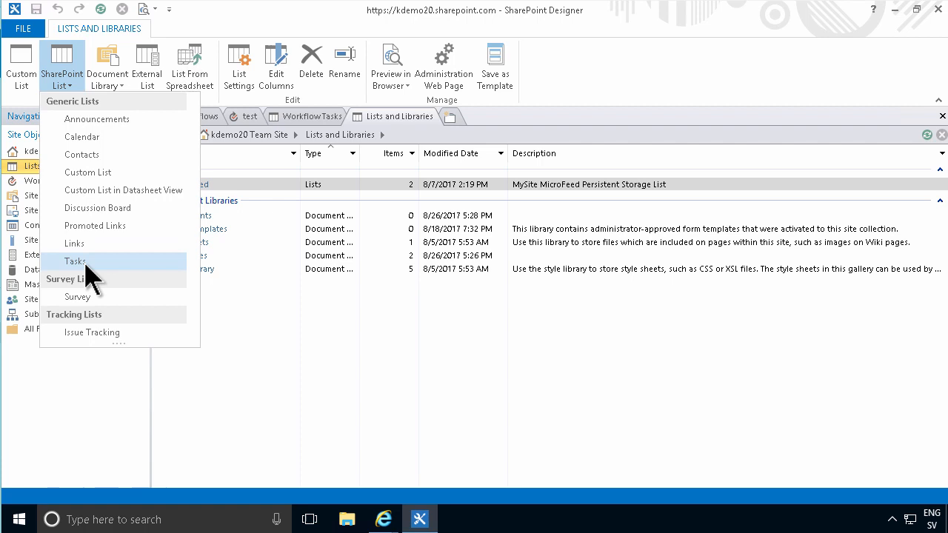
# - Recheck the test workflow's Task List field and open the workflow in the designer
pyautogui.click(255, 116)
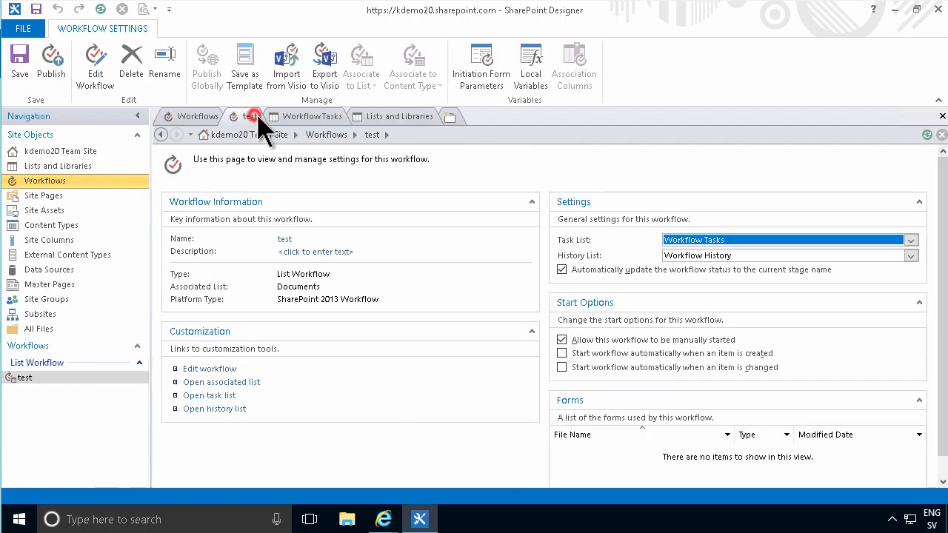
pyautogui.click(911, 240)
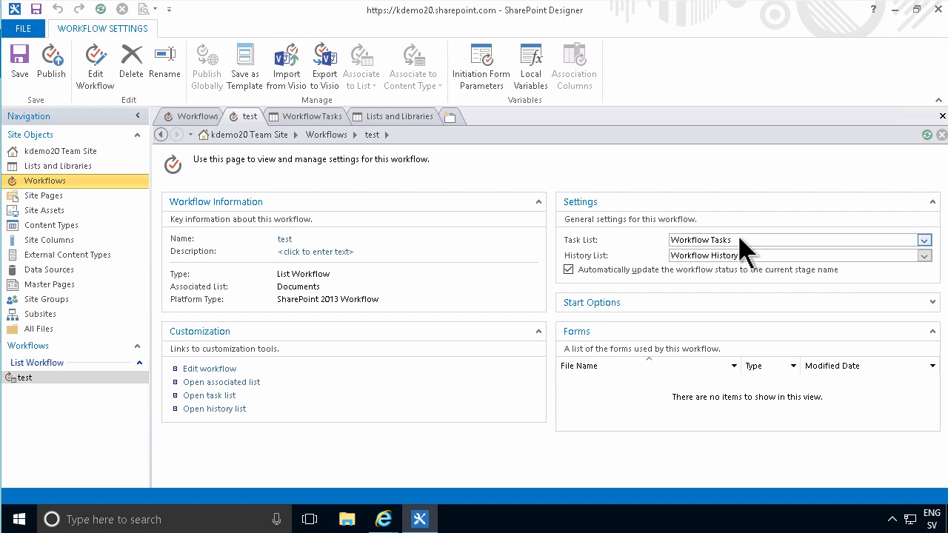
pyautogui.moveTo(733, 252)
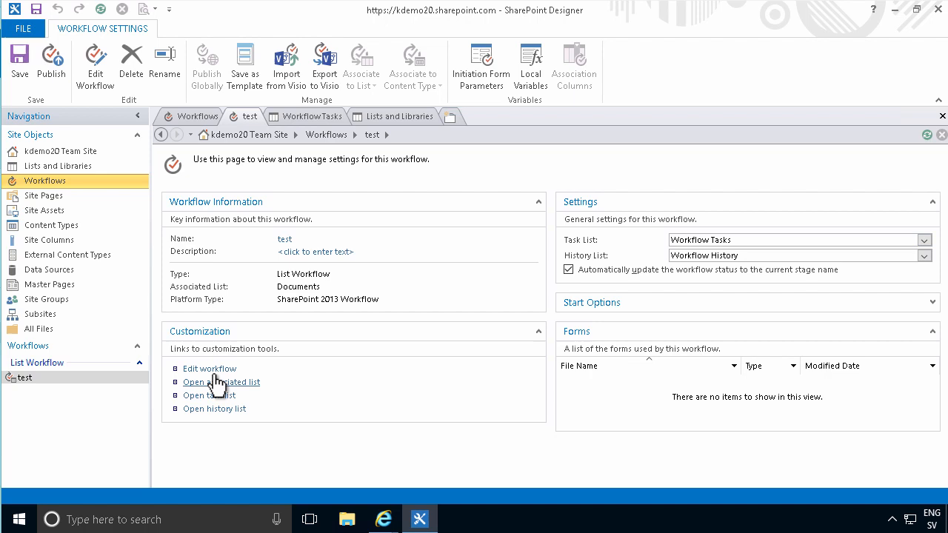
pyautogui.click(211, 367)
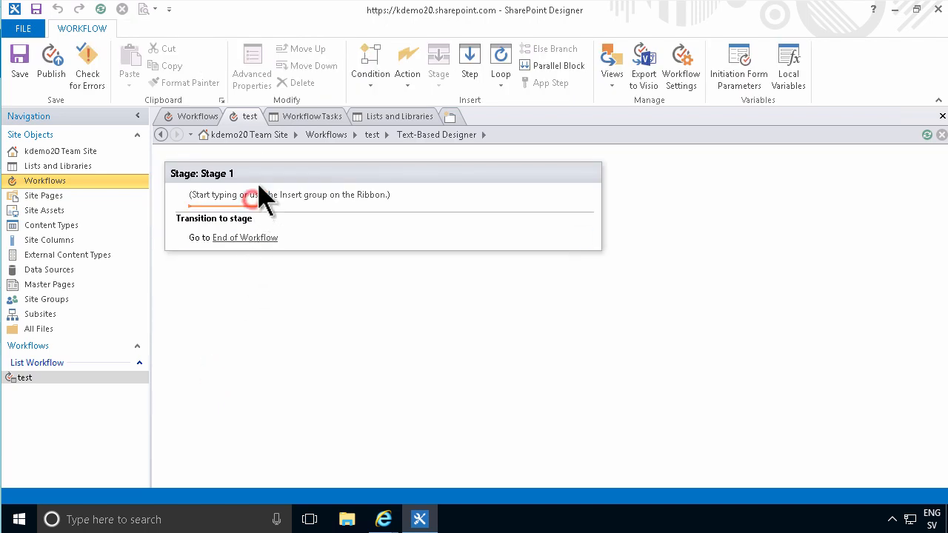
# - Scroll the Stage 1 action list down to Task Actions: Assign a task and Start a task process
pyautogui.click(407, 62)
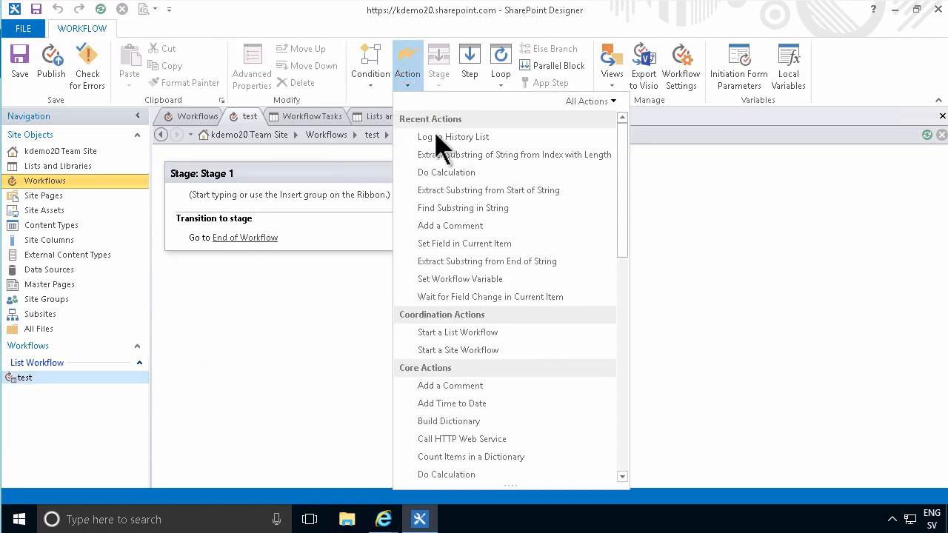
pyautogui.scroll(-3)
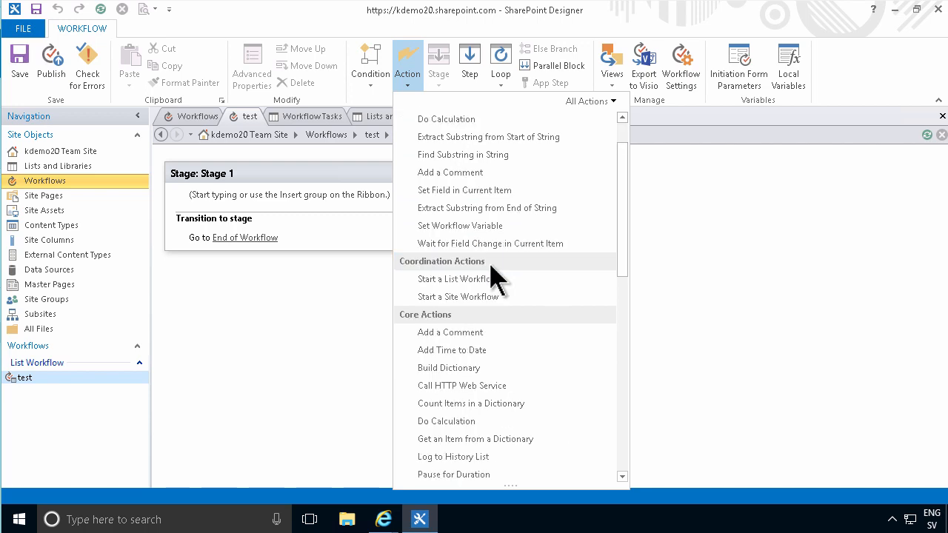
pyautogui.scroll(-3)
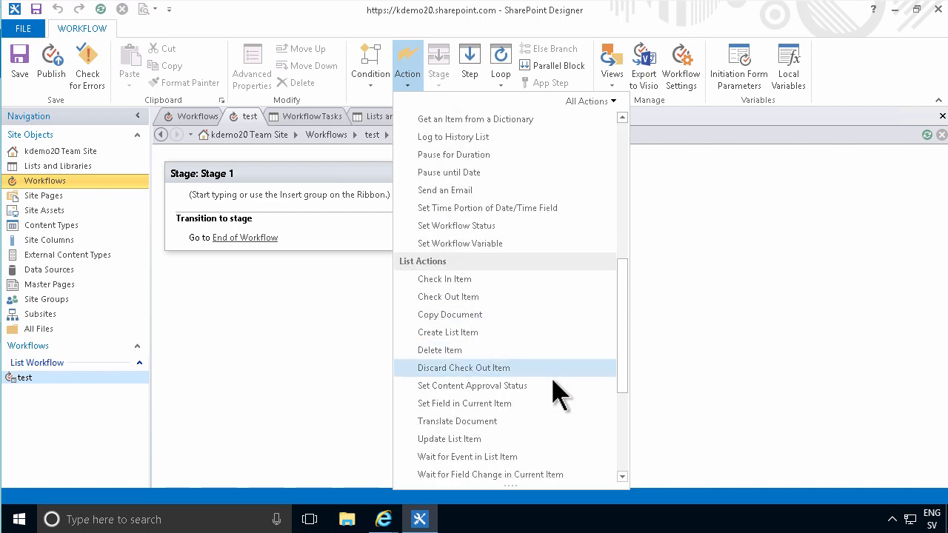
pyautogui.scroll(-3)
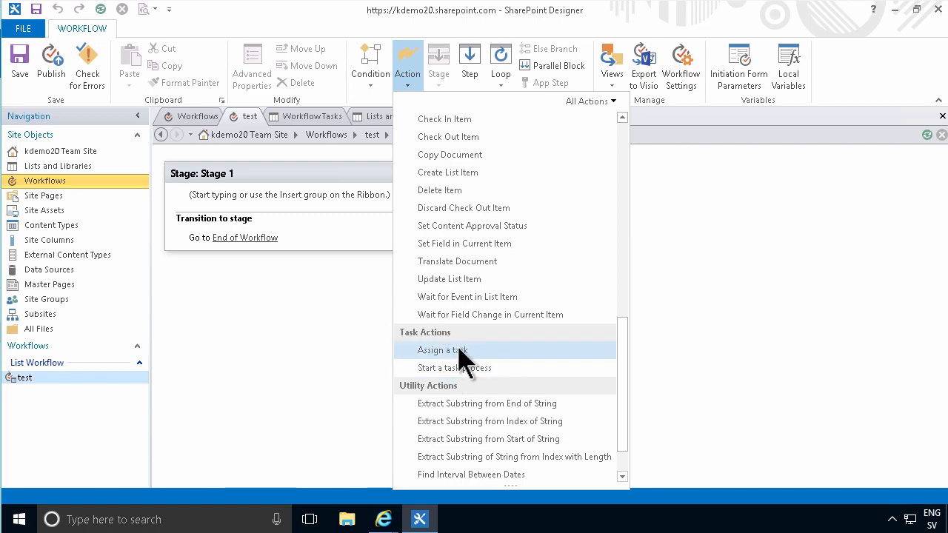
pyautogui.moveTo(445, 362)
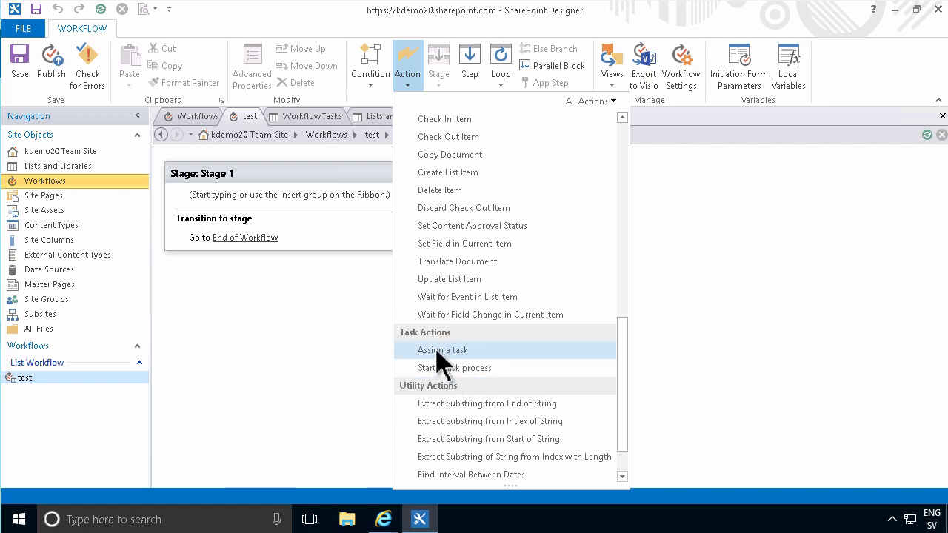